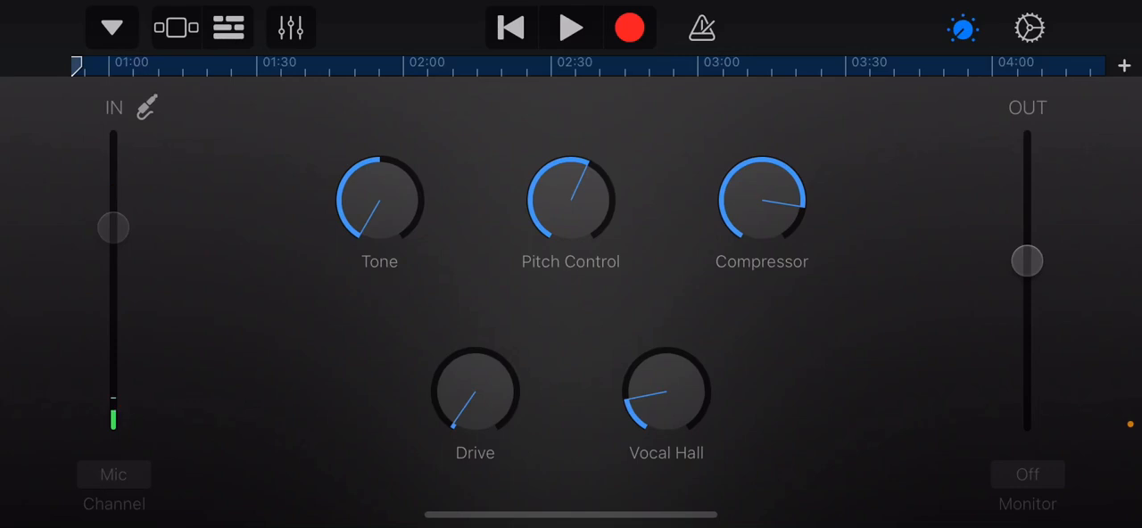
- Play back the recorded vocal track with its Tone, Pitch, Compressor, Drive and Vocal Hall settings
left_click(570, 25)
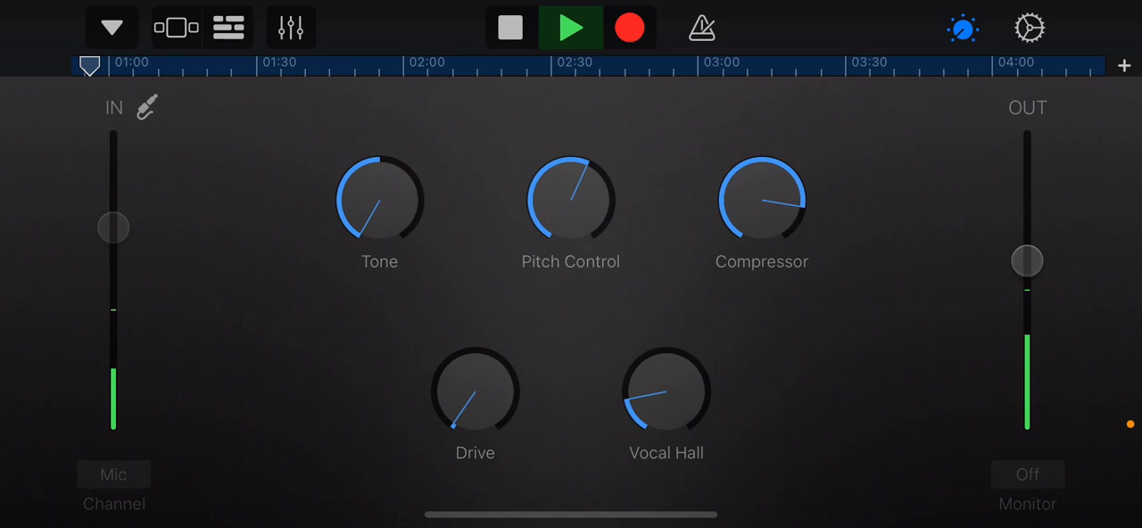